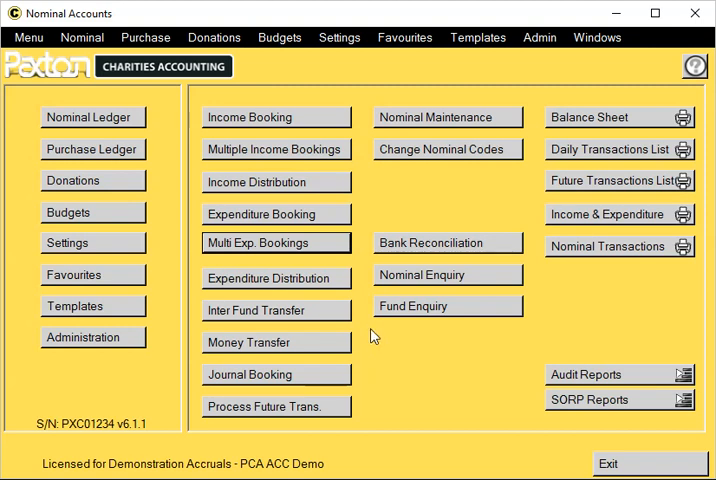
{"action": "mouse_move", "coordinate": [427, 333]}
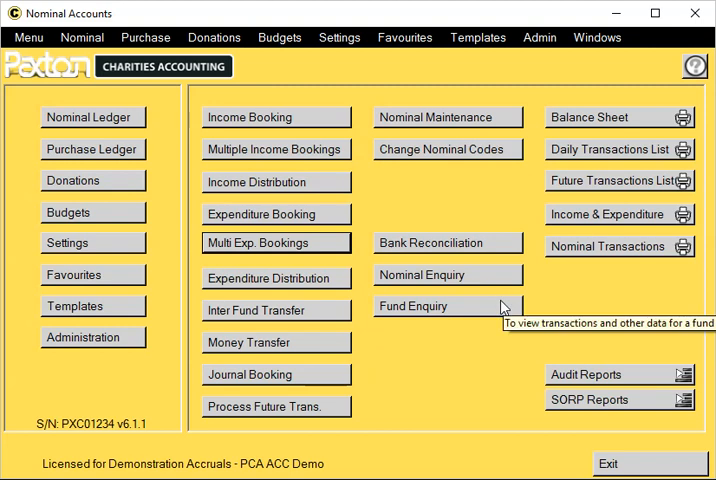
{"action": "mouse_move", "coordinate": [493, 305]}
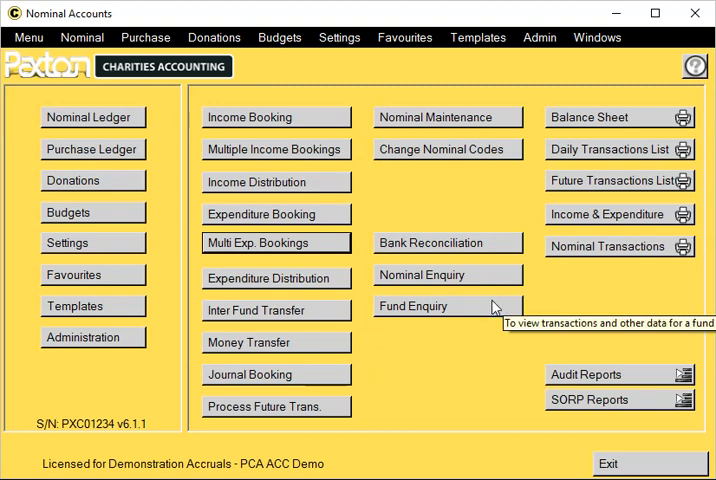
{"action": "mouse_move", "coordinate": [490, 306]}
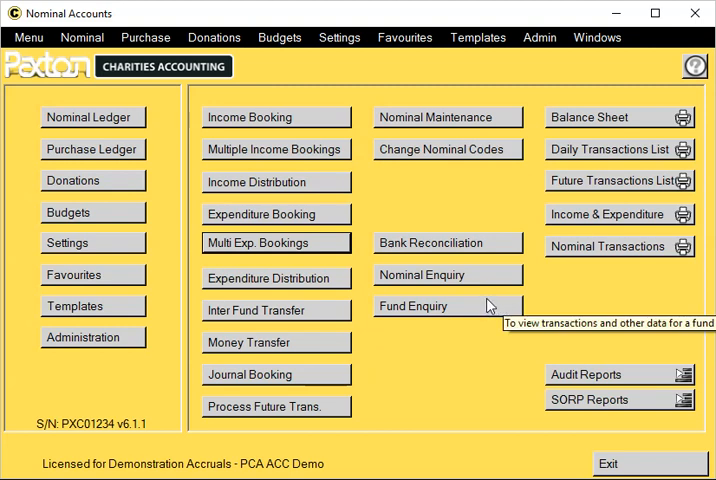
{"action": "mouse_move", "coordinate": [303, 253]}
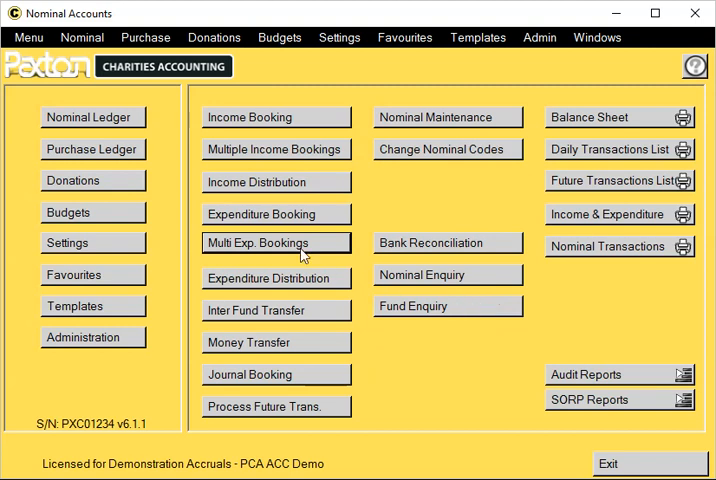
Open Multiple Expenditure Bookings and enter a booking total of 550.00
{"action": "left_click", "coordinate": [262, 243]}
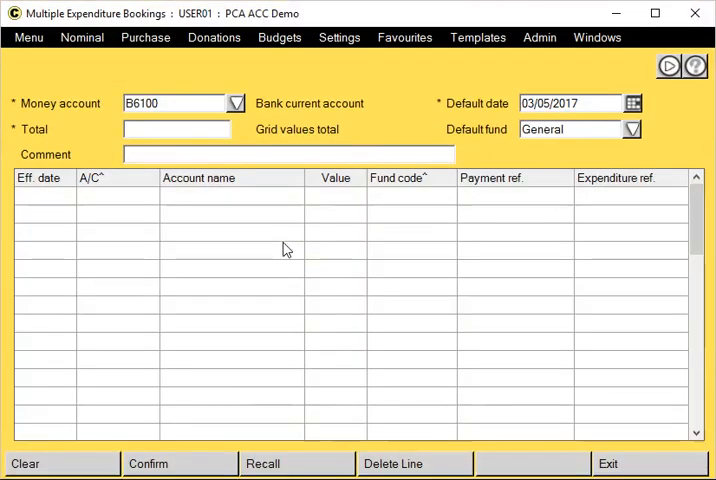
{"action": "left_click", "coordinate": [180, 103]}
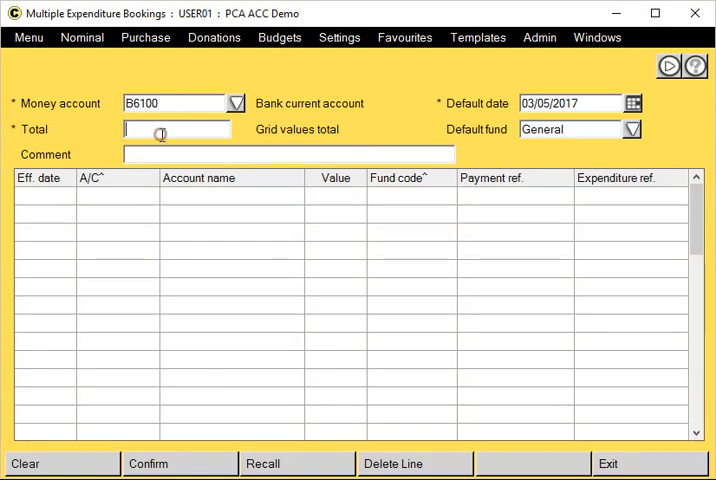
{"action": "type", "text": "550.00"}
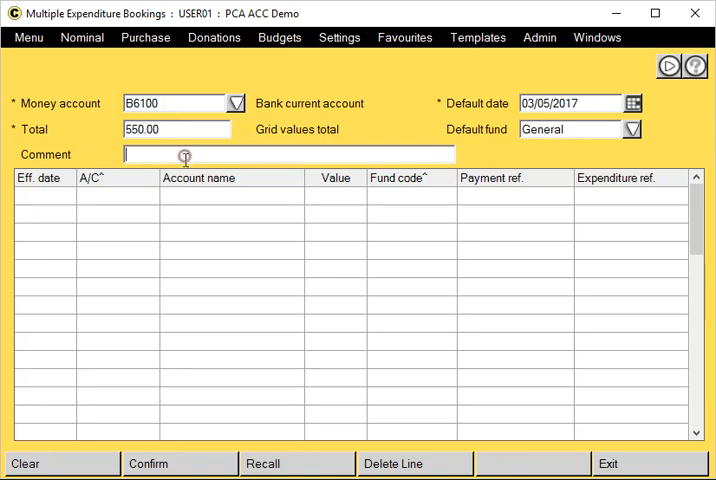
{"action": "mouse_move", "coordinate": [528, 122]}
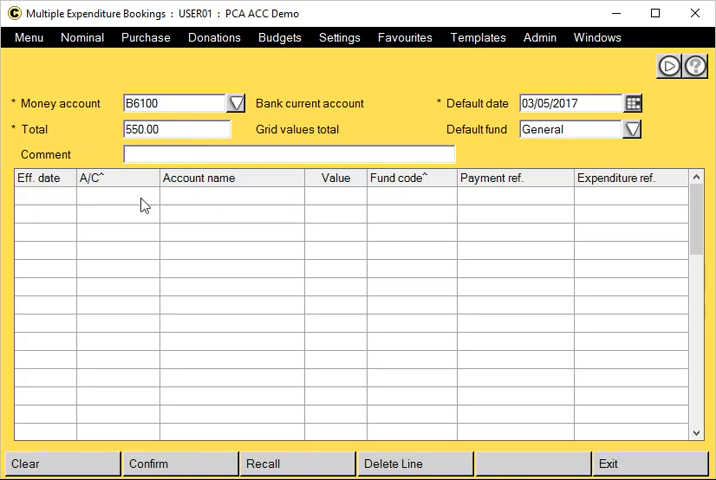
{"action": "mouse_move", "coordinate": [30, 203]}
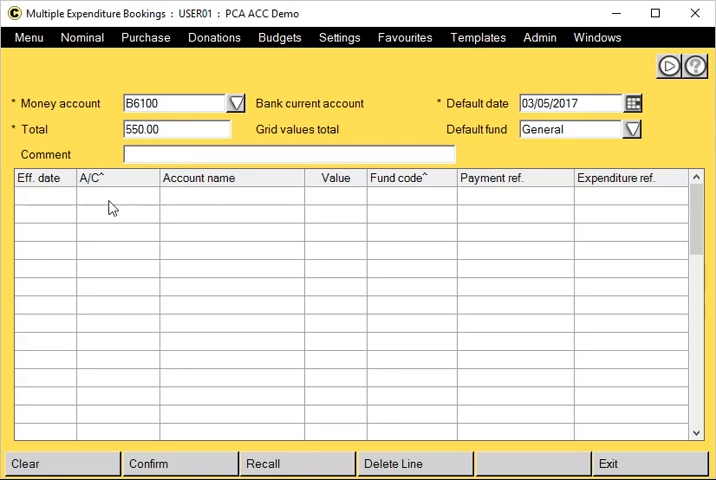
{"action": "mouse_move", "coordinate": [128, 213]}
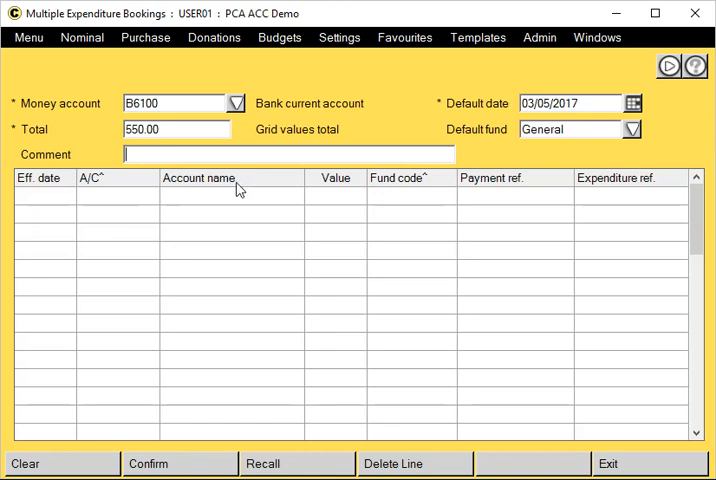
{"action": "mouse_move", "coordinate": [150, 178]}
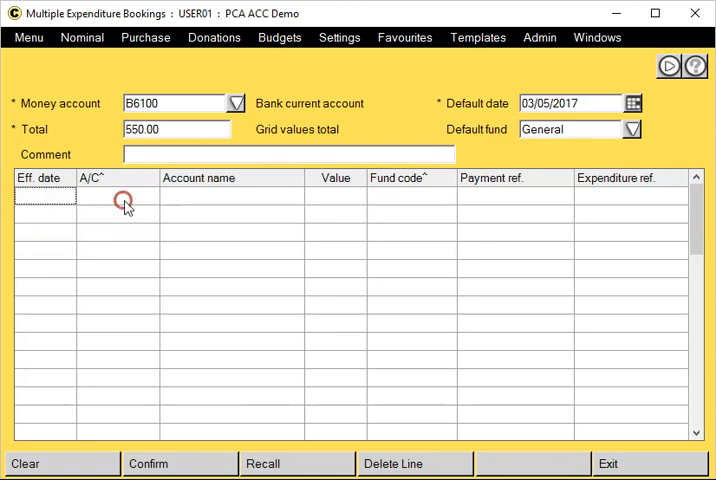
Fill line 1 with D6510 Vehicle costs, 200.00, payment ref Ford, expenditure ref GF123541
{"action": "left_click", "coordinate": [122, 195]}
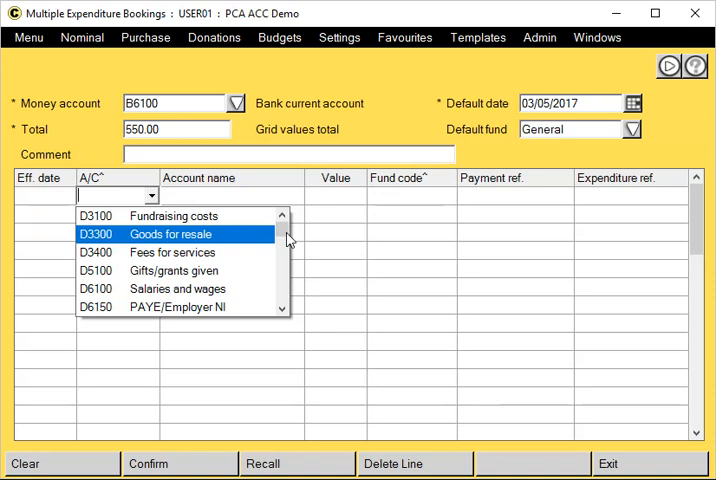
{"action": "scroll", "scroll_direction": "down", "scroll_amount": 3}
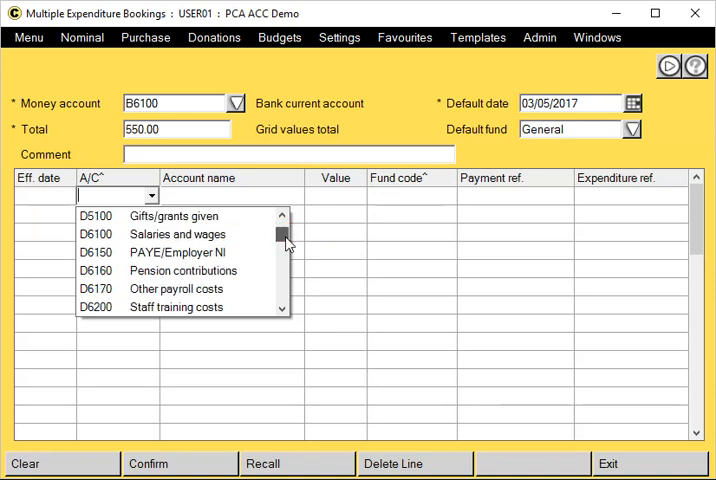
{"action": "scroll", "scroll_direction": "down", "scroll_amount": 3}
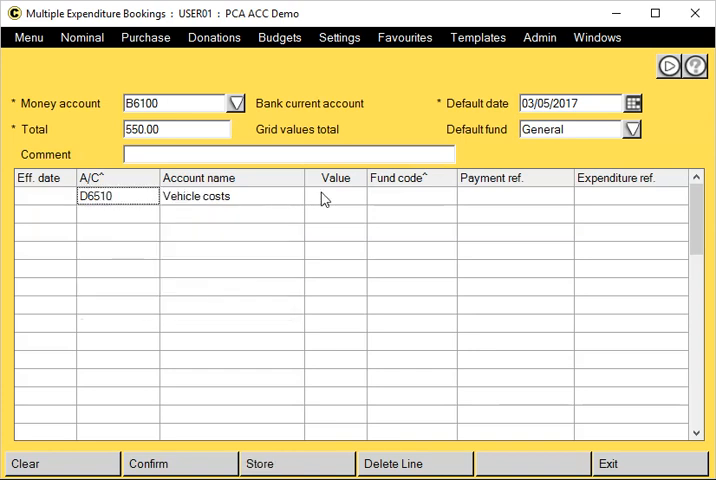
{"action": "type", "text": "200.00"}
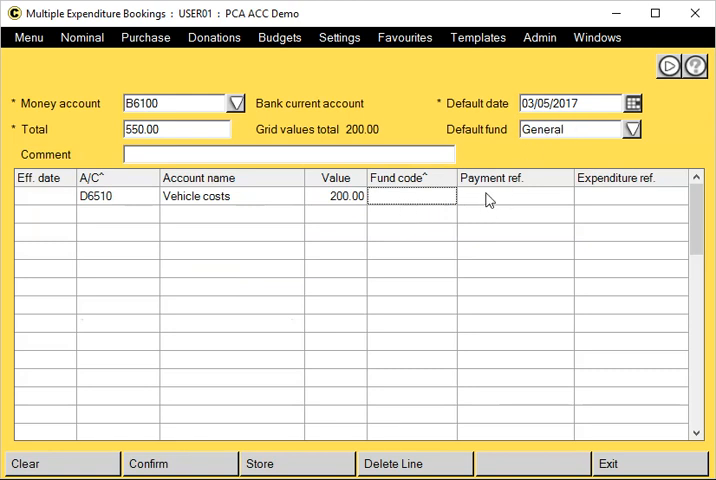
{"action": "left_click", "coordinate": [513, 196]}
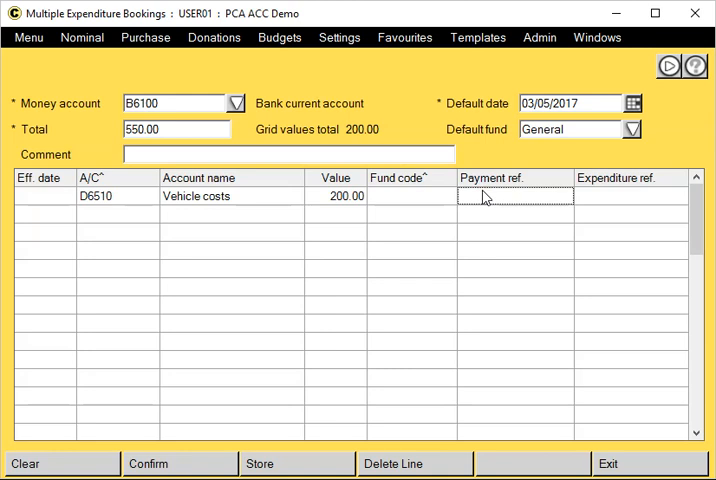
{"action": "type", "text": "For"}
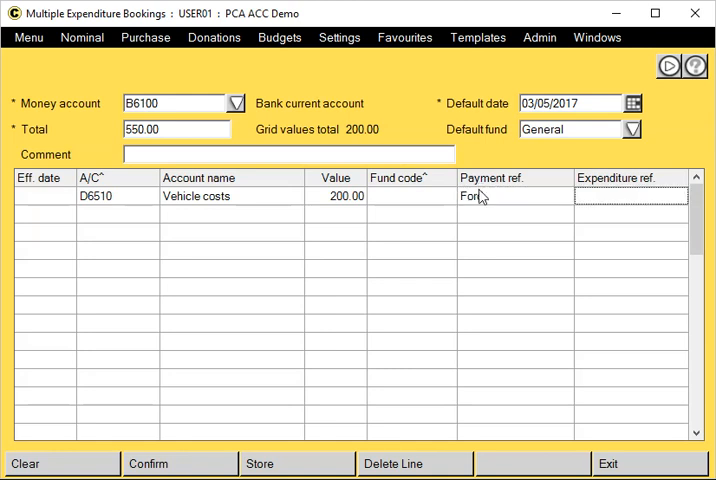
{"action": "type", "text": "GF123"}
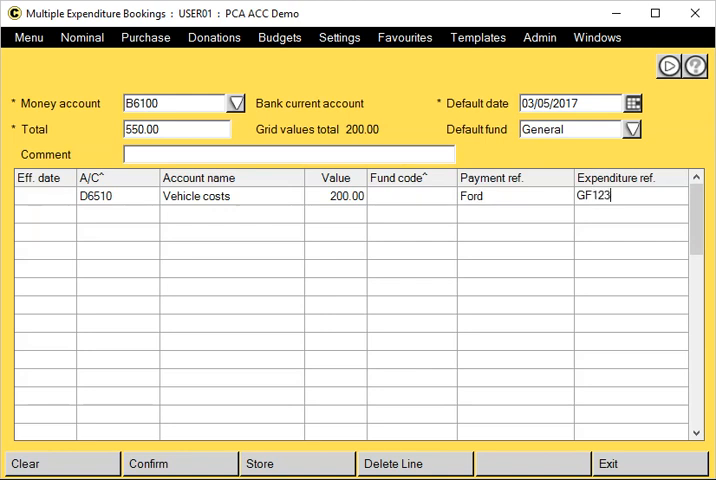
{"action": "type", "text": "541"}
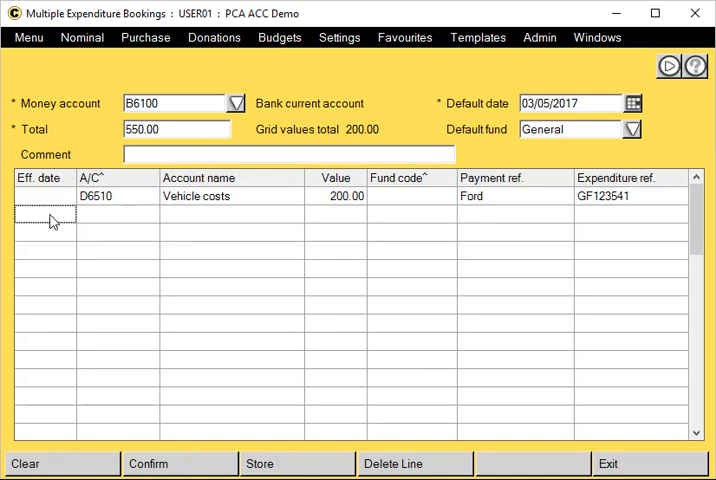
Enter line 2 dated 01/05/17 with account D6510 and value 200.00
{"action": "type", "text": "0"}
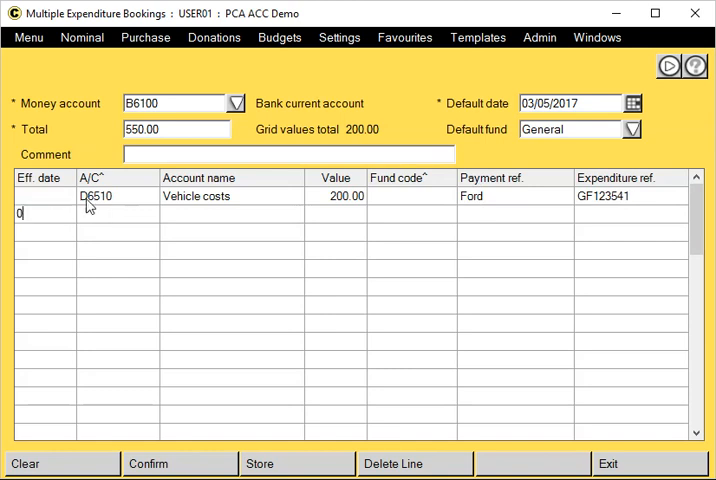
{"action": "type", "text": "01/05"}
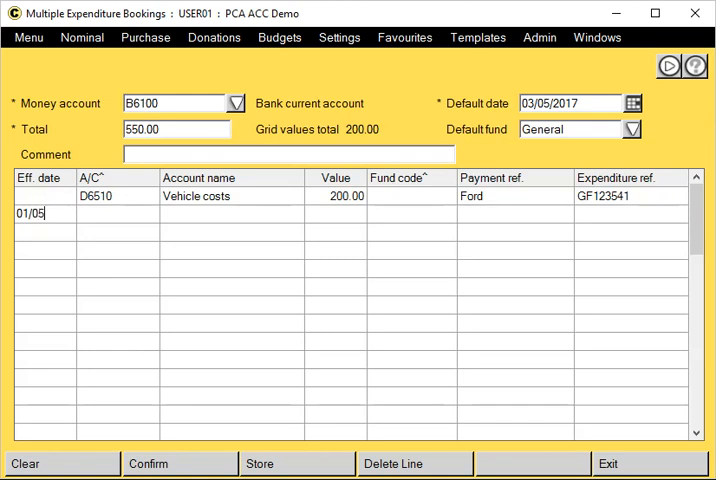
{"action": "type", "text": "/201"}
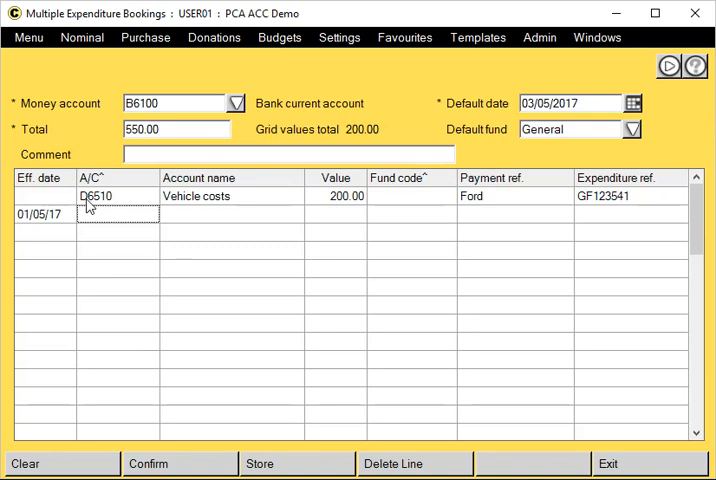
{"action": "mouse_move", "coordinate": [125, 220]}
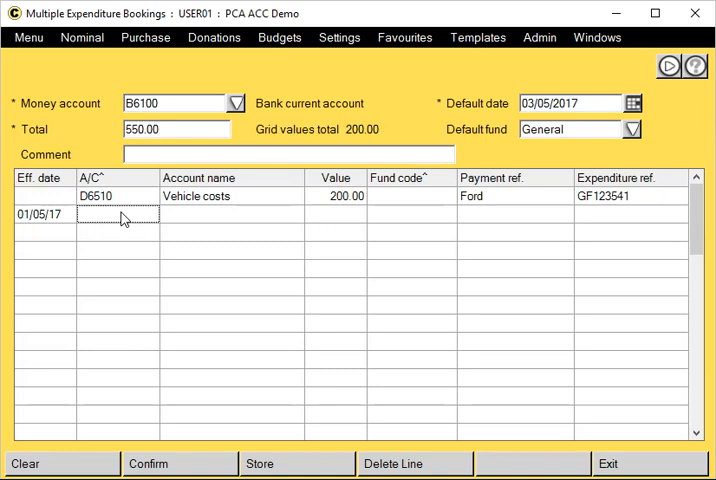
{"action": "type", "text": "d65"}
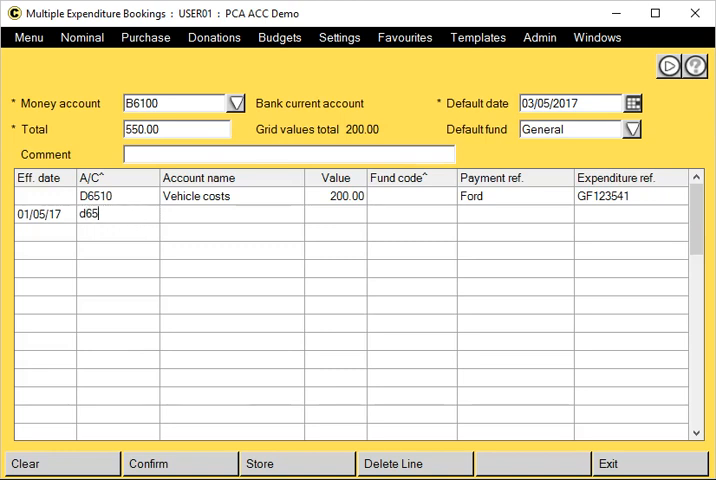
{"action": "key", "text": "Tab"}
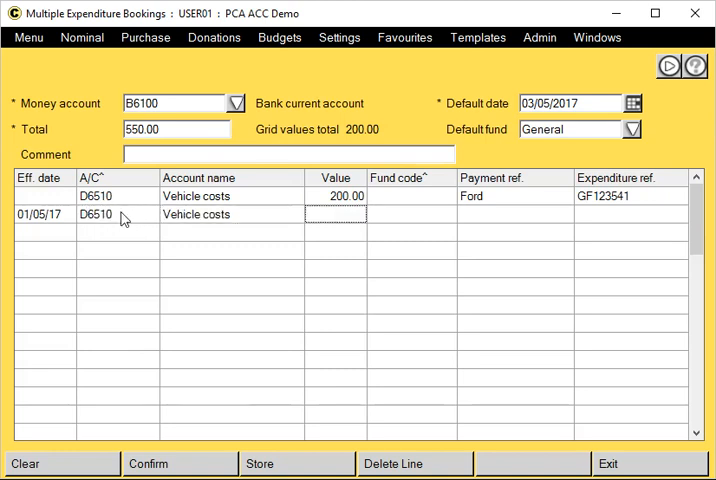
{"action": "type", "text": "2"}
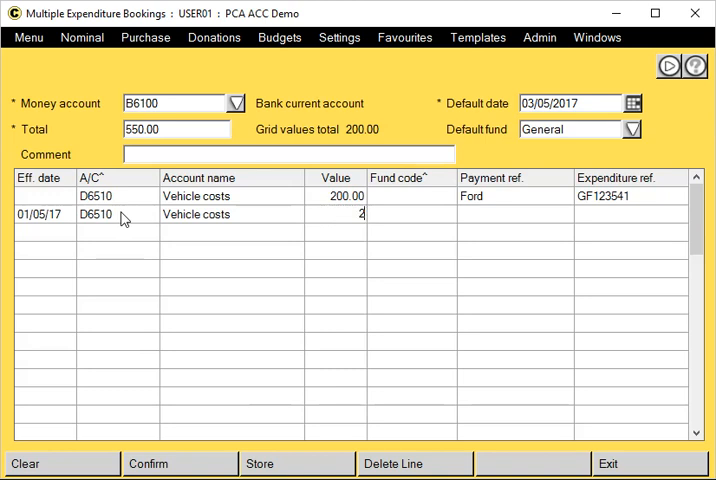
{"action": "type", "text": "00.00"}
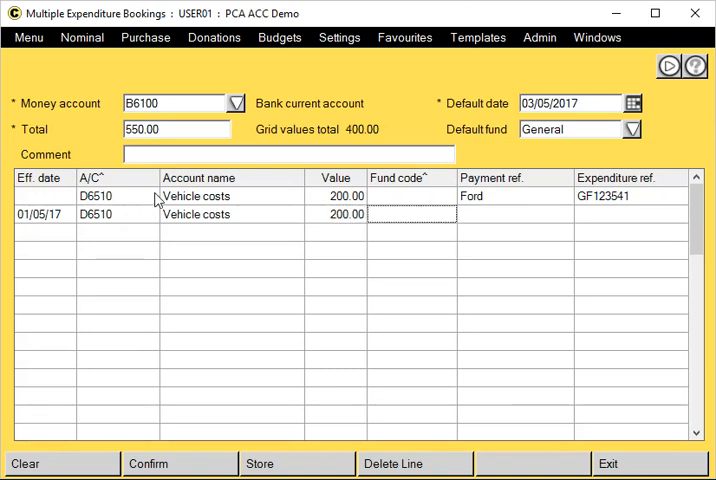
Assign line 2 to the YOUTH fund with payment ref Audi and expenditure ref GF538856
{"action": "left_click", "coordinate": [448, 214]}
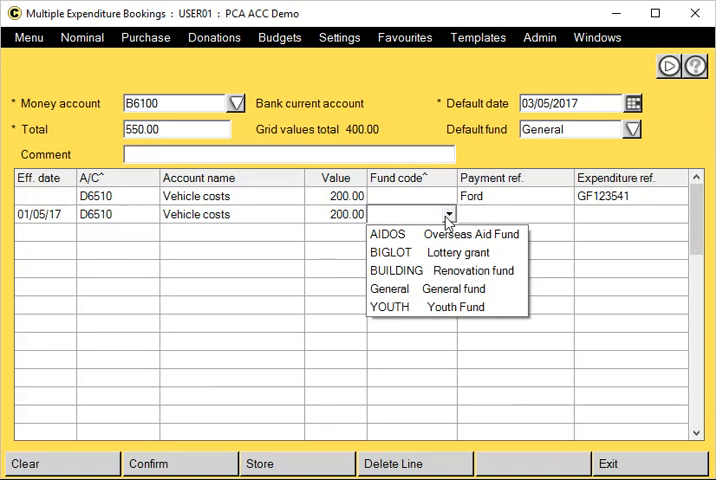
{"action": "left_click", "coordinate": [390, 306]}
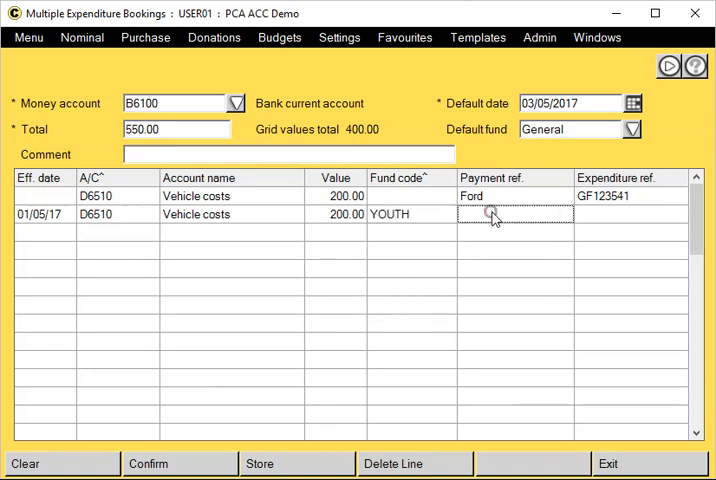
{"action": "type", "text": "A"}
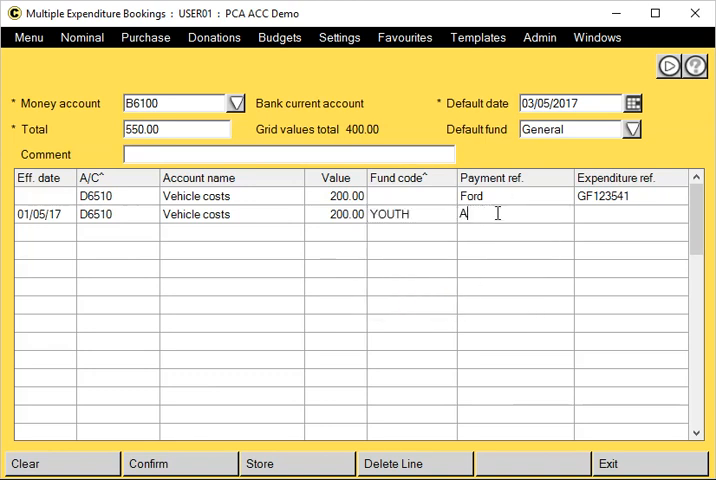
{"action": "type", "text": "udi"}
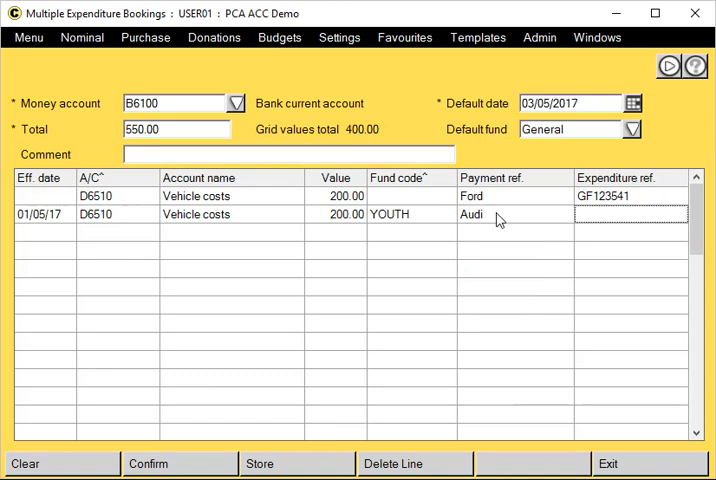
{"action": "type", "text": "GF"}
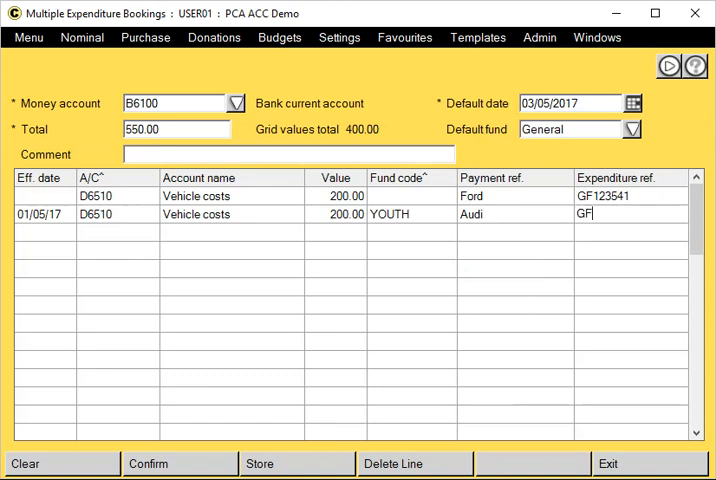
{"action": "type", "text": "53+"}
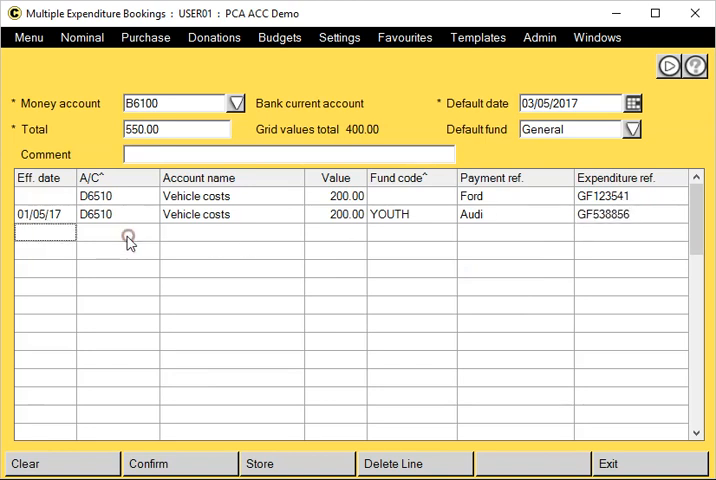
Fill line 3 with D6210 Travel & subsistence, 150.00, payment ref C&M Ltd, reference GF556669
{"action": "left_click", "coordinate": [120, 232]}
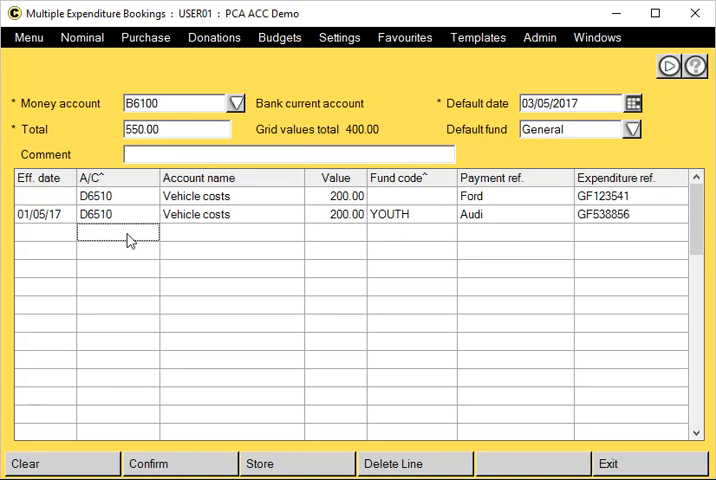
{"action": "mouse_move", "coordinate": [103, 240]}
{"action": "type", "text": "D6210"}
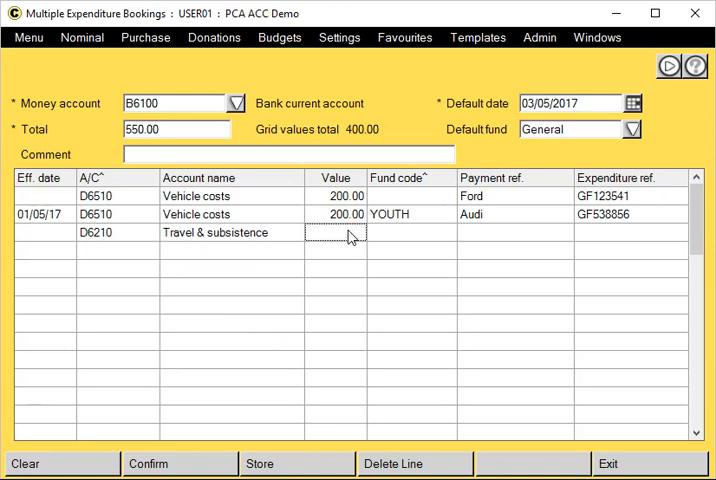
{"action": "type", "text": "150.00"}
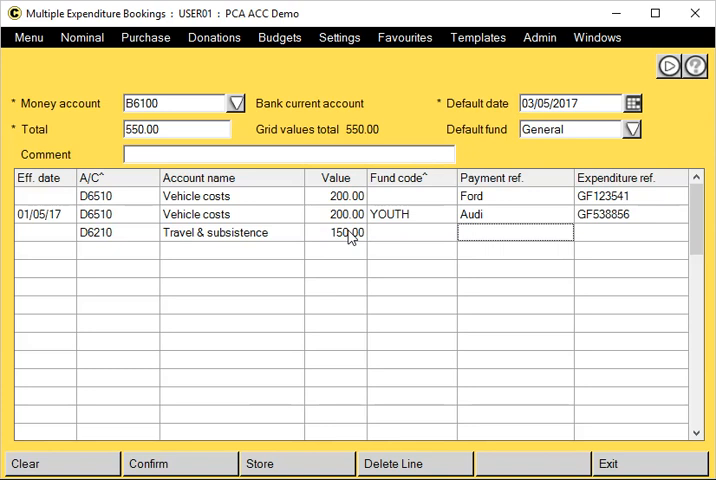
{"action": "type", "text": "C"}
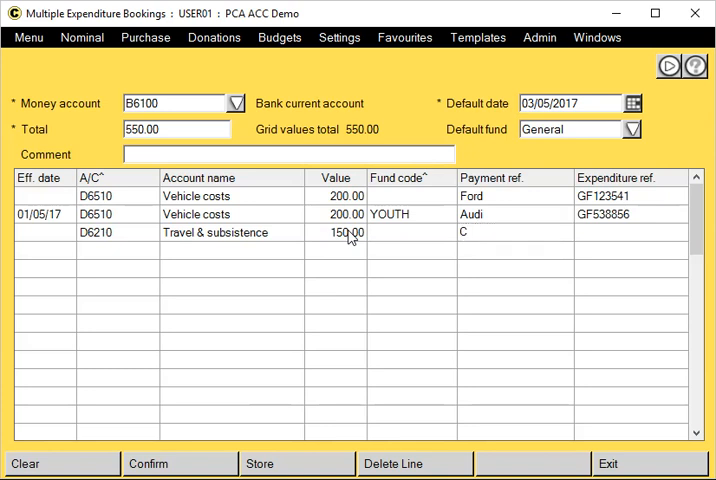
{"action": "type", "text": "&M Lt"}
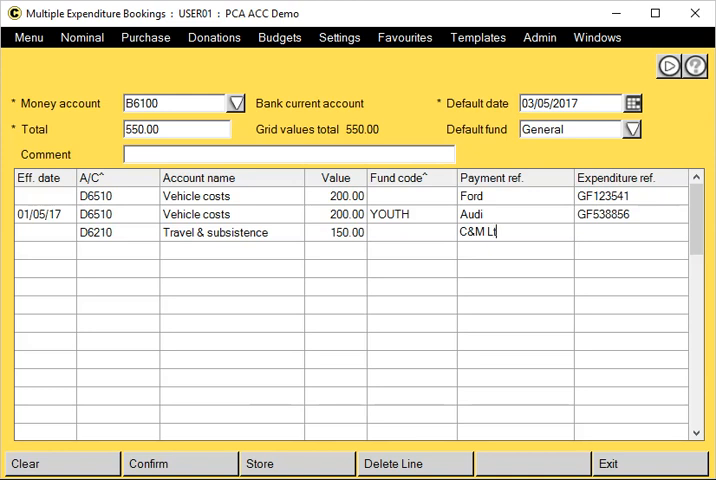
{"action": "left_click", "coordinate": [630, 231]}
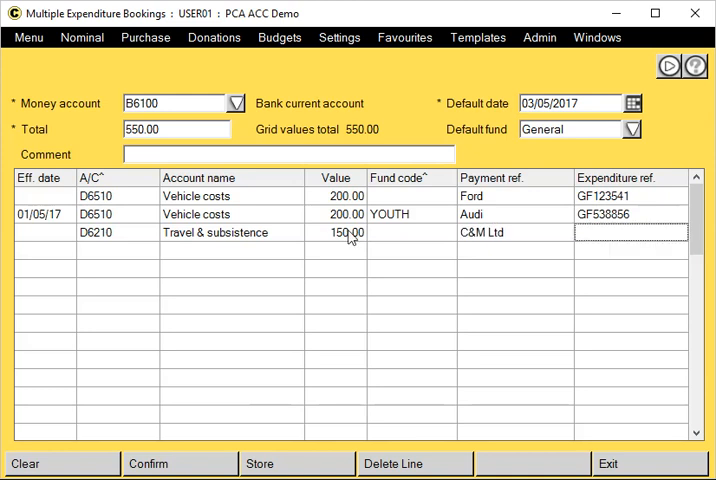
{"action": "type", "text": "GF556669"}
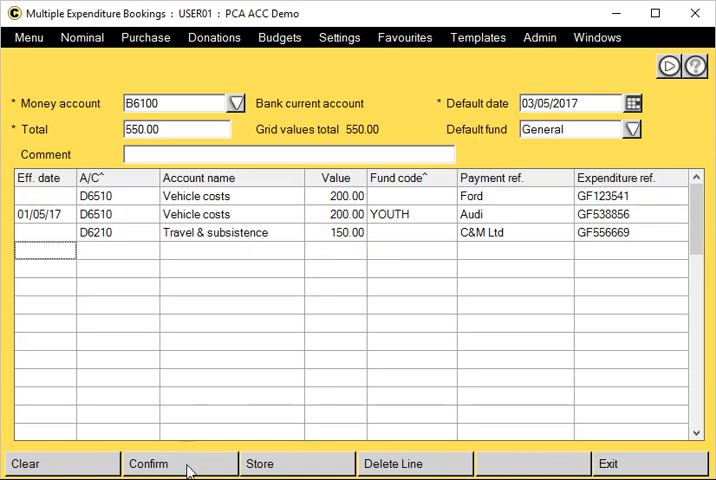
Confirm and record the three 550.00 expenditure booking lines
{"action": "left_click", "coordinate": [148, 463]}
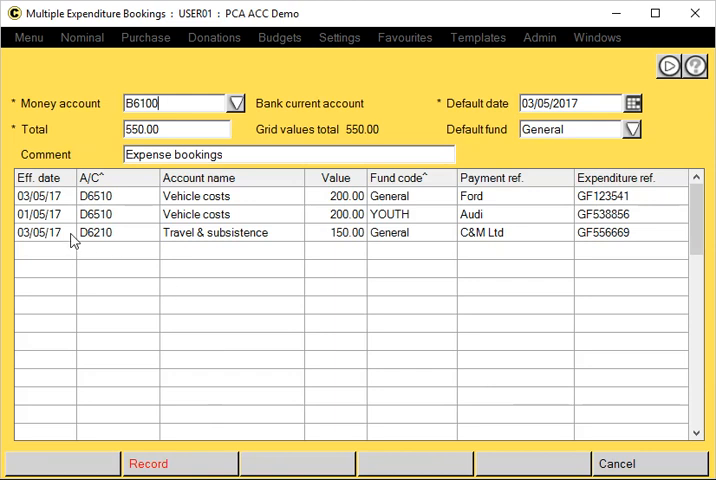
{"action": "mouse_move", "coordinate": [345, 203]}
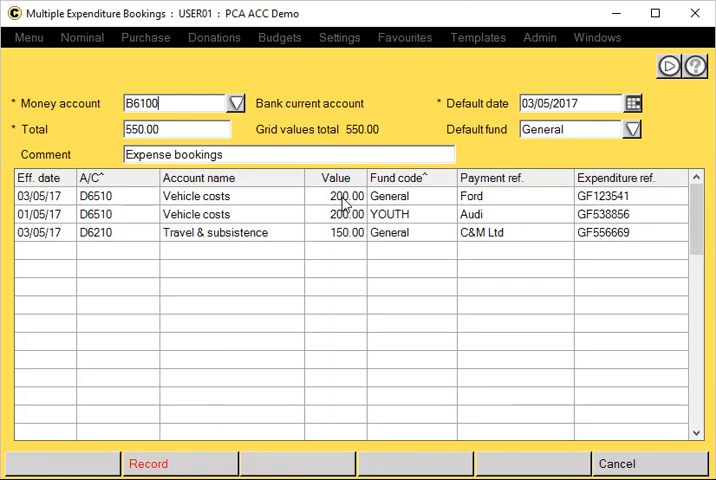
{"action": "mouse_move", "coordinate": [75, 255]}
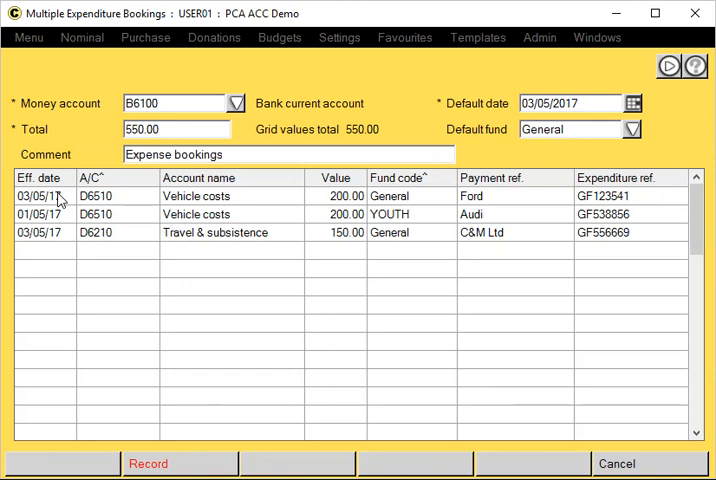
{"action": "mouse_move", "coordinate": [184, 470]}
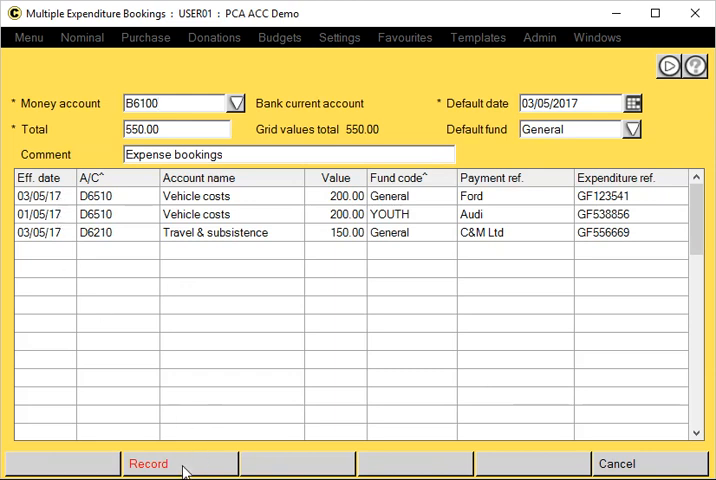
{"action": "left_click", "coordinate": [149, 463]}
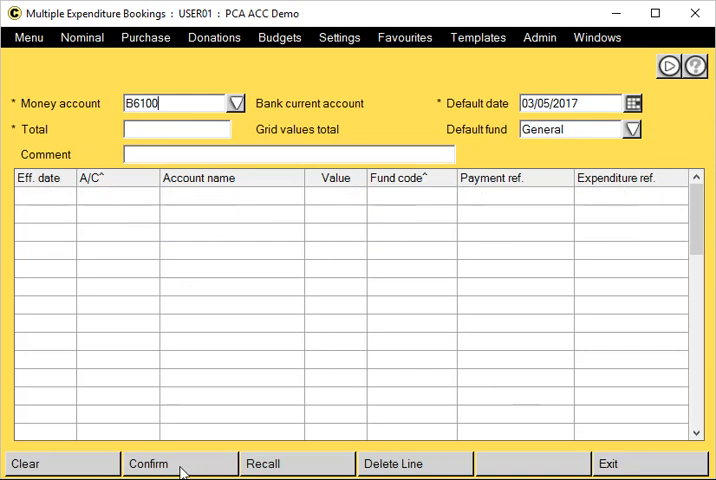
{"action": "mouse_move", "coordinate": [318, 415]}
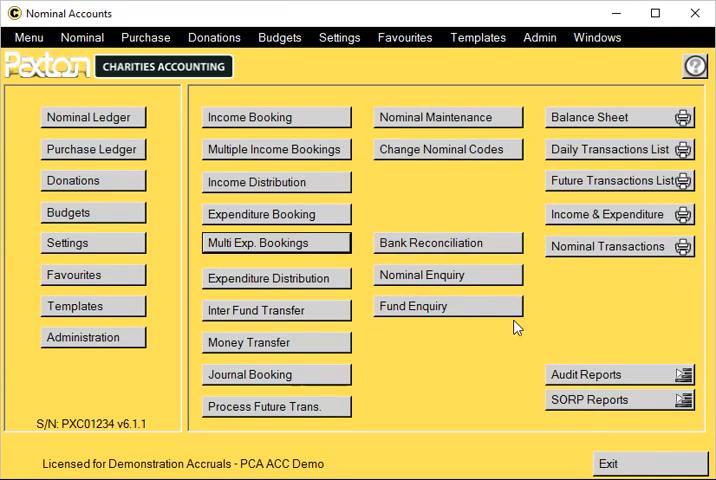
{"action": "mouse_move", "coordinate": [396, 224]}
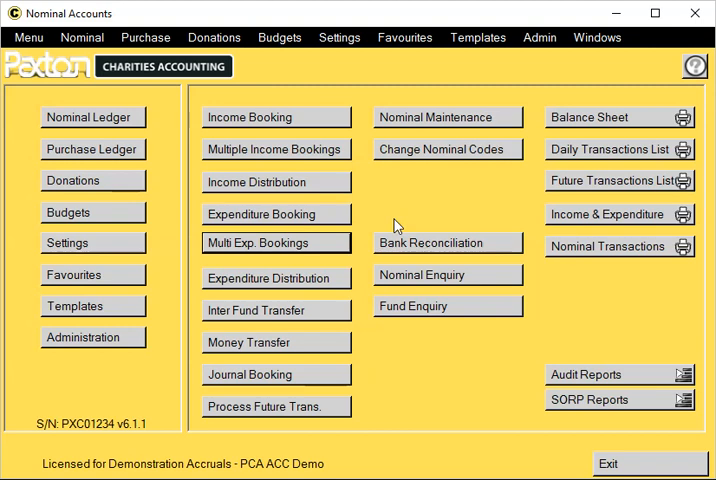
{"action": "mouse_move", "coordinate": [361, 200]}
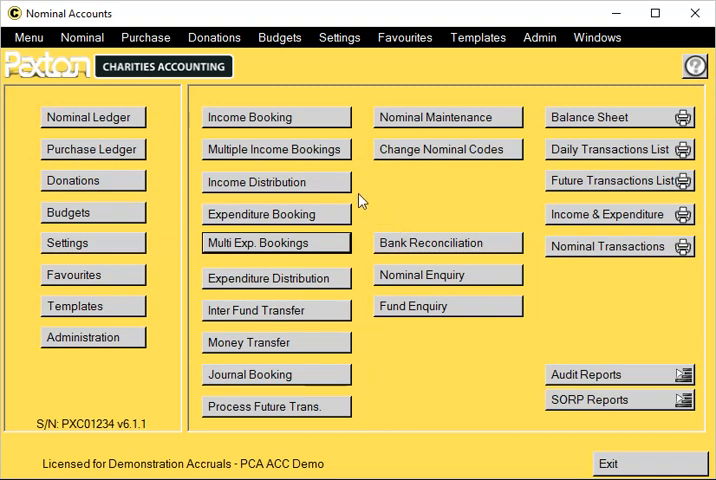
Open the Multiple Income Bookings screen from Nominal Accounts
{"action": "left_click", "coordinate": [275, 150]}
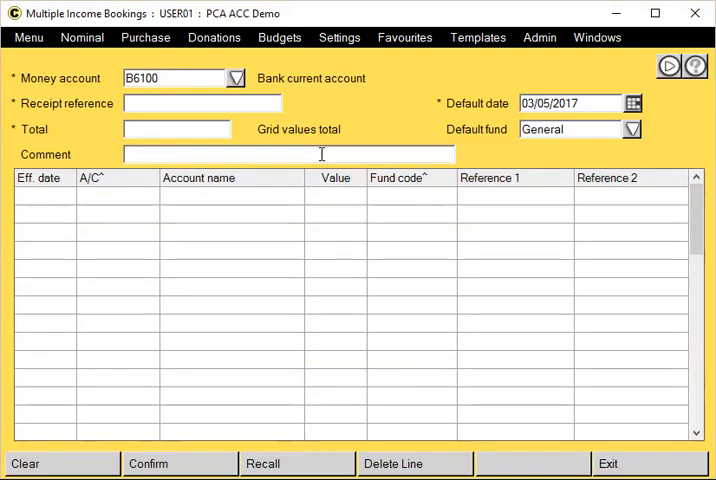